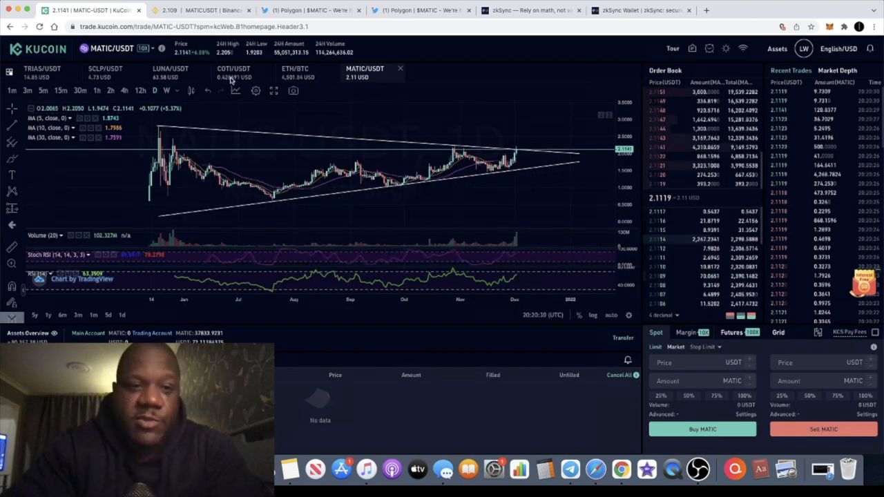
Switch to the zkSync homepage and open the wallet's L2 balances, showing about $10.66 ETH.
left_click(170, 72)
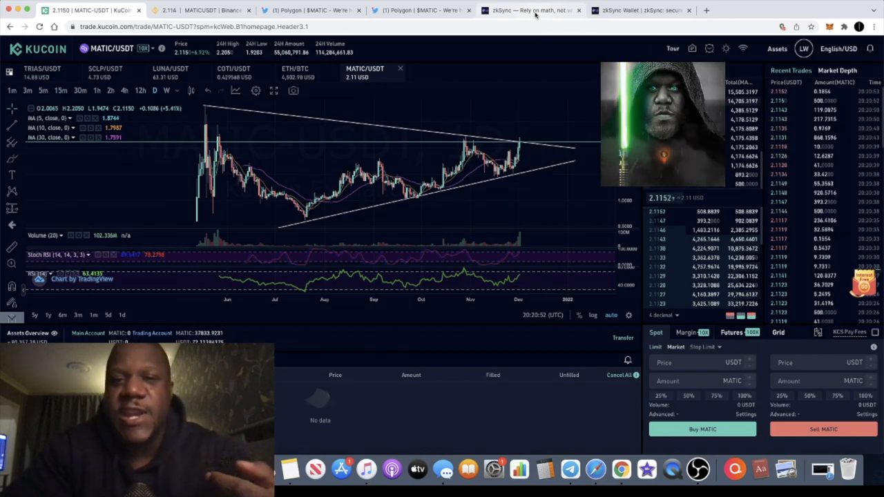
left_click(529, 9)
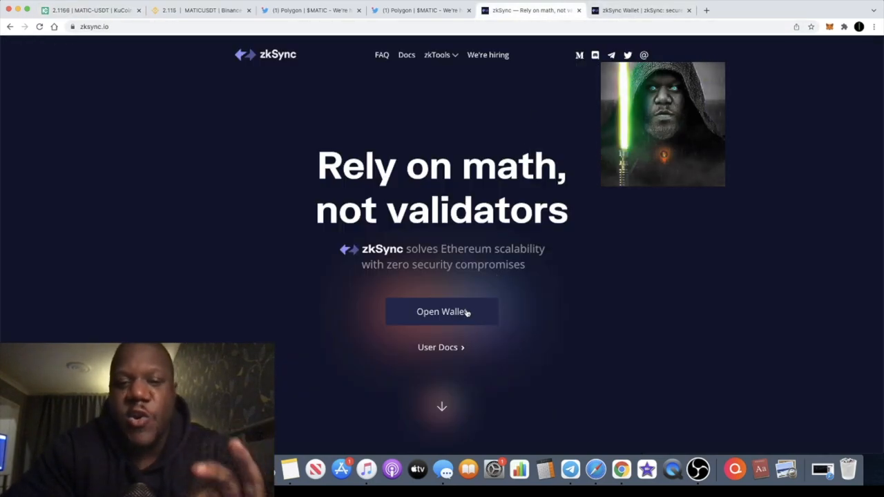
left_click(441, 311)
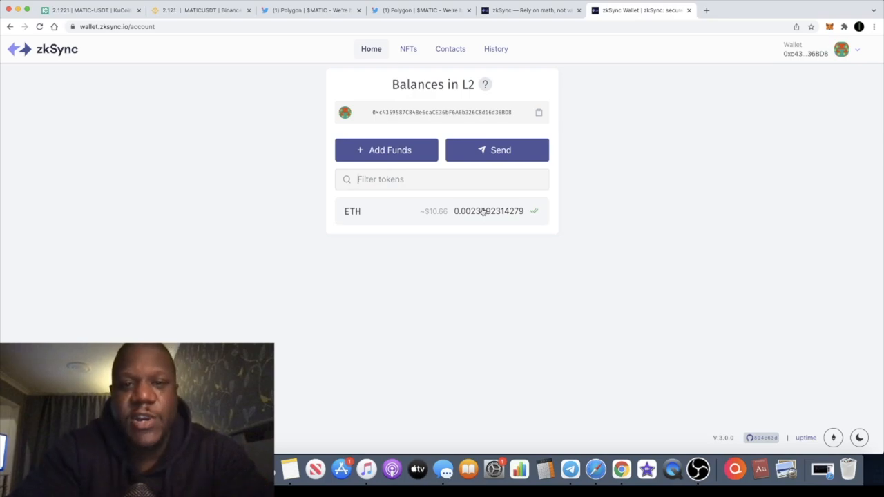
mouse_move(492, 71)
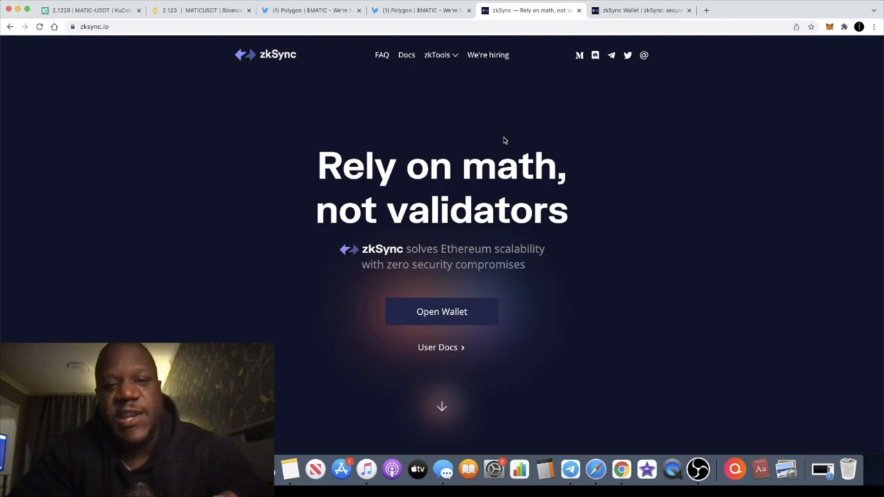
Switch to the Polygon tweet thread announcing the STARK-based, EVM-compatible Polygon Miden rollup.
left_click(311, 9)
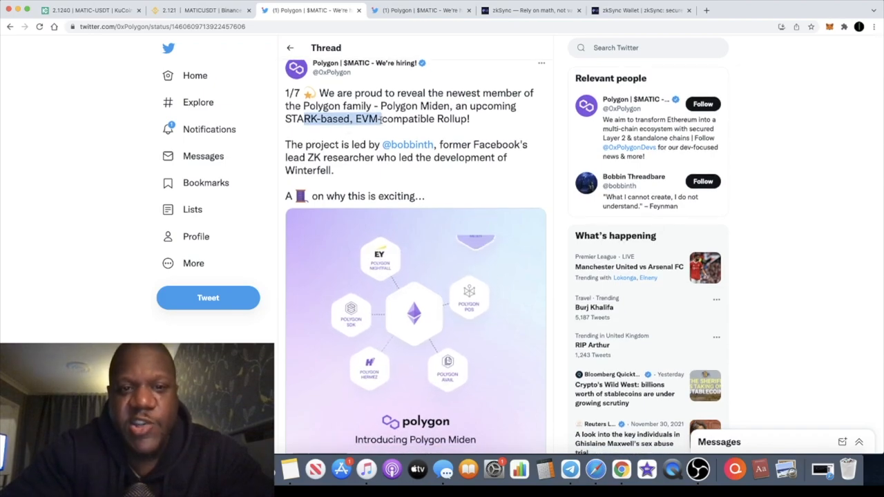
Read down the Polygon Miden thread past the $1B zk fund post, then return to KuCoin MATIC/USDT.
scroll("down", 3)
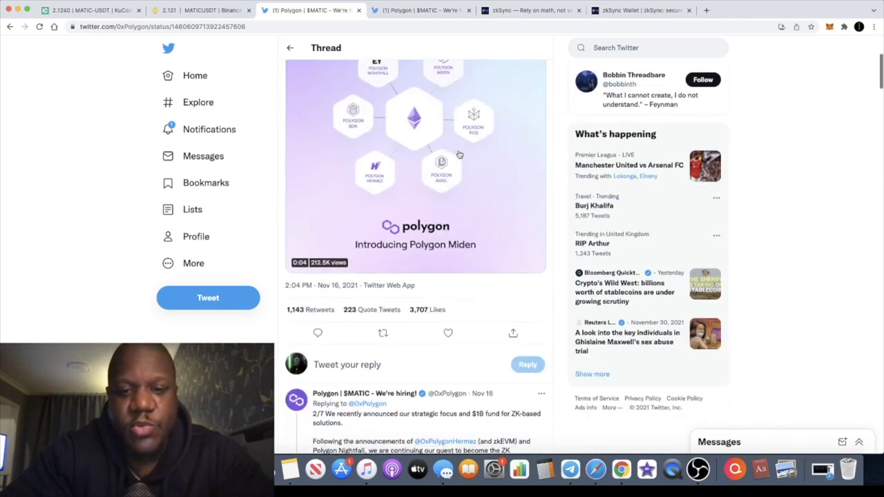
scroll("down", 3)
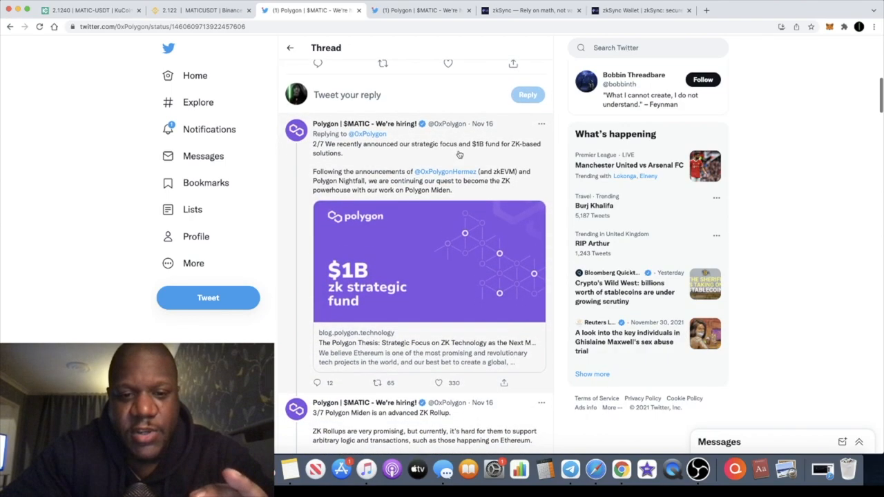
scroll("down", 3)
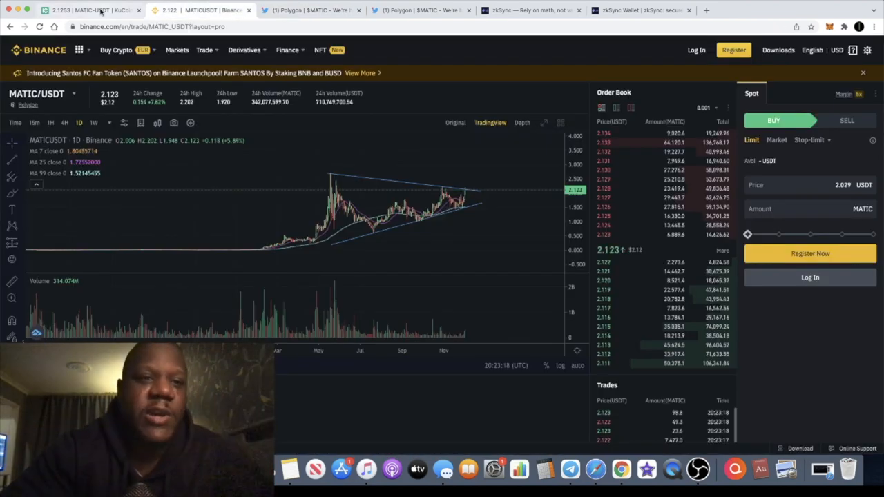
left_click(69, 9)
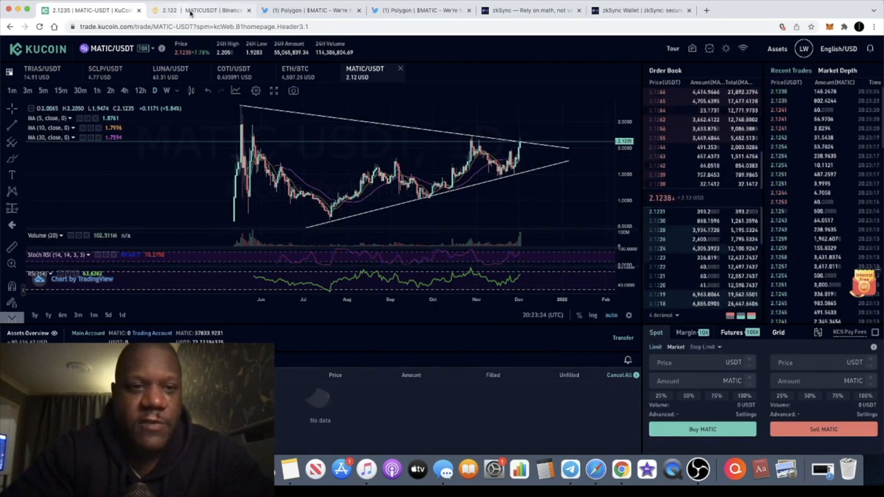
left_click(200, 9)
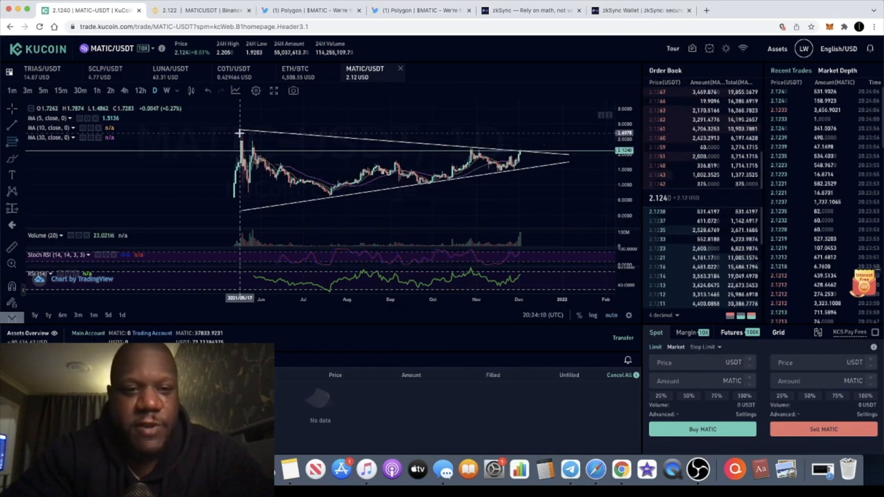
left_click_drag(242, 129, 591, 197)
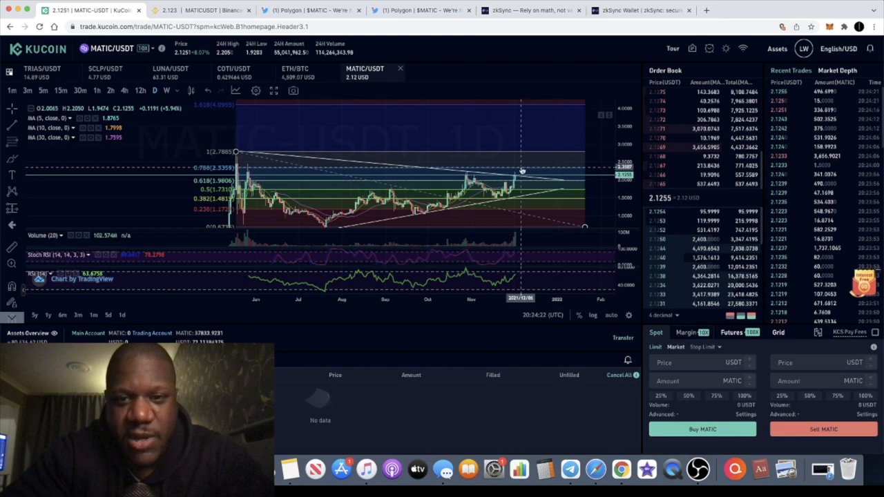
mouse_move(515, 213)
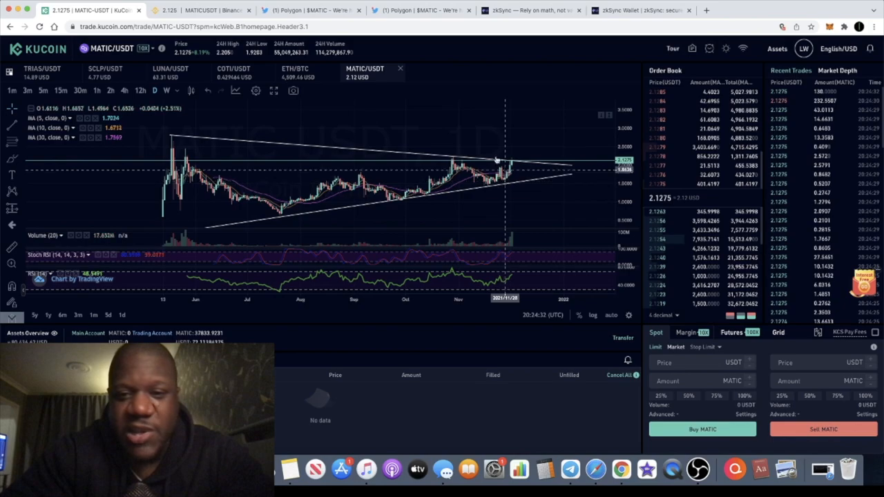
mouse_move(490, 283)
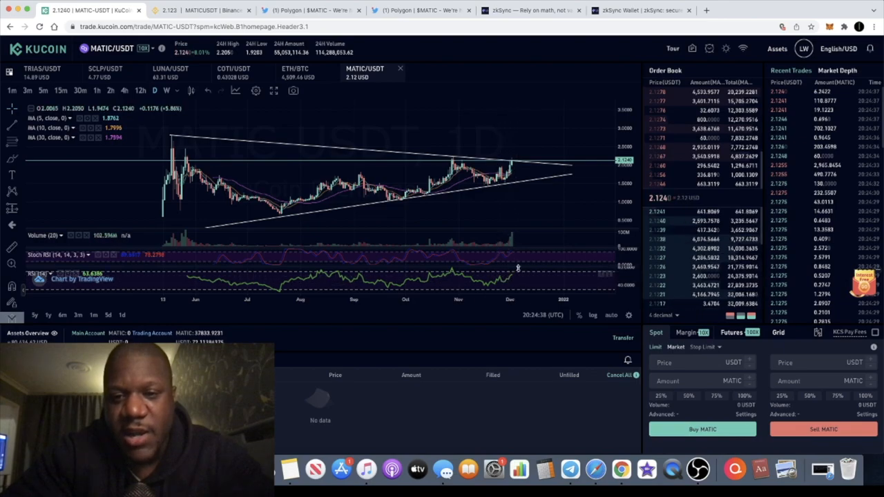
mouse_move(501, 269)
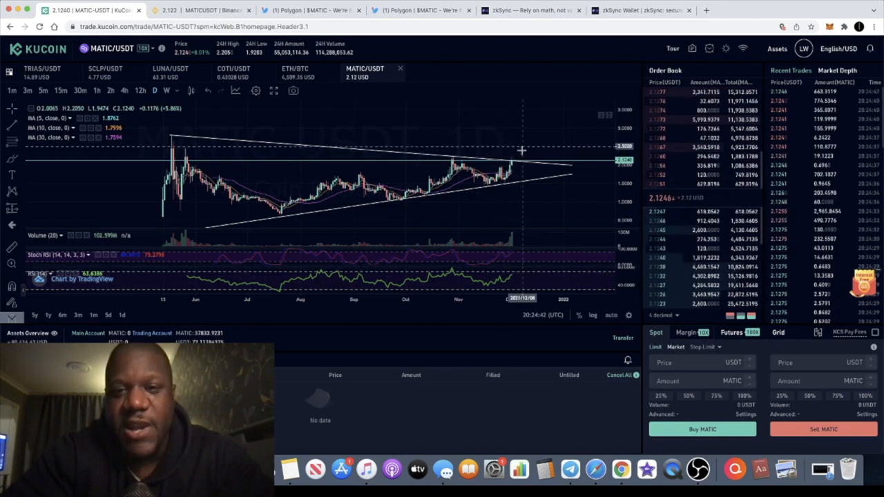
mouse_move(513, 158)
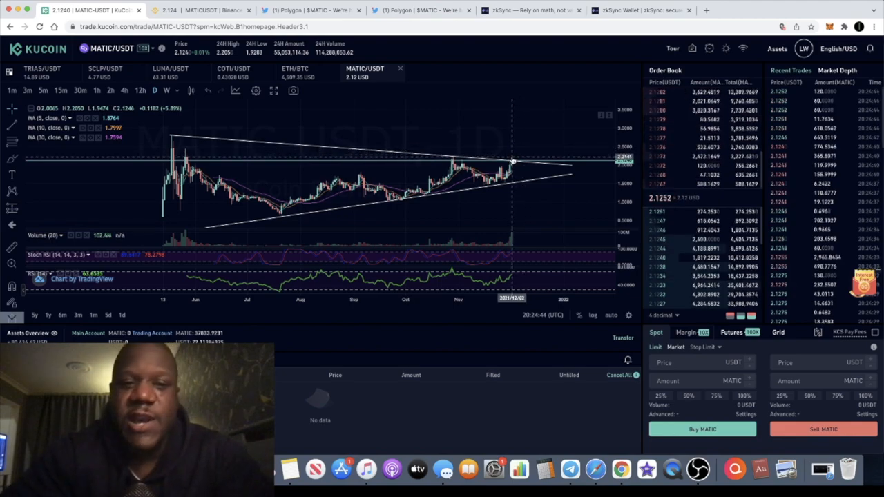
mouse_move(507, 133)
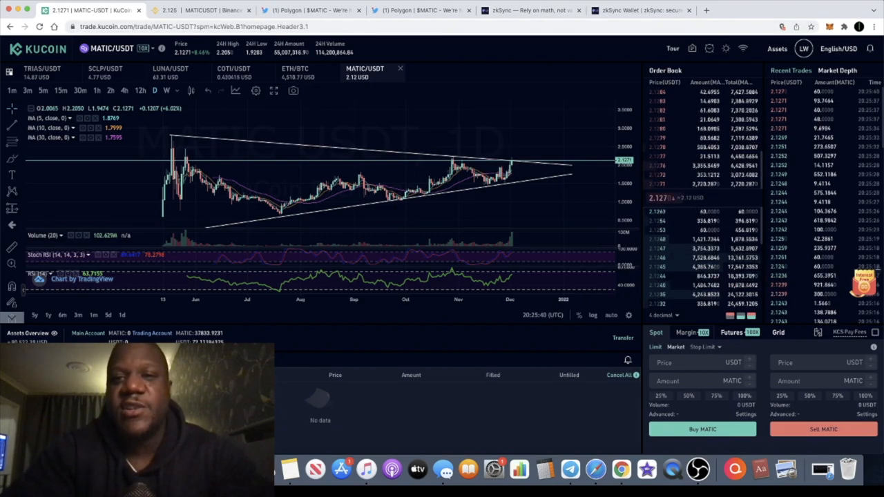
Switch to the zkSync wallet tab showing roughly $10.66 ETH in L2 balances.
left_click(529, 10)
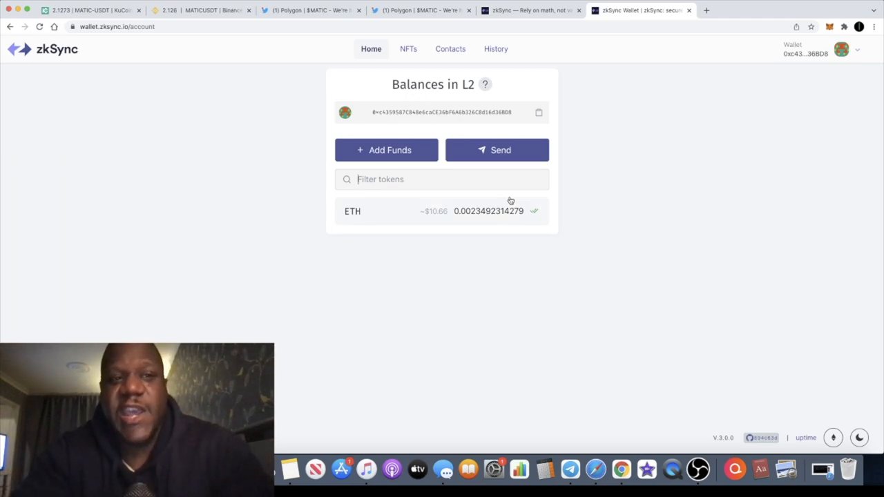
mouse_move(487, 210)
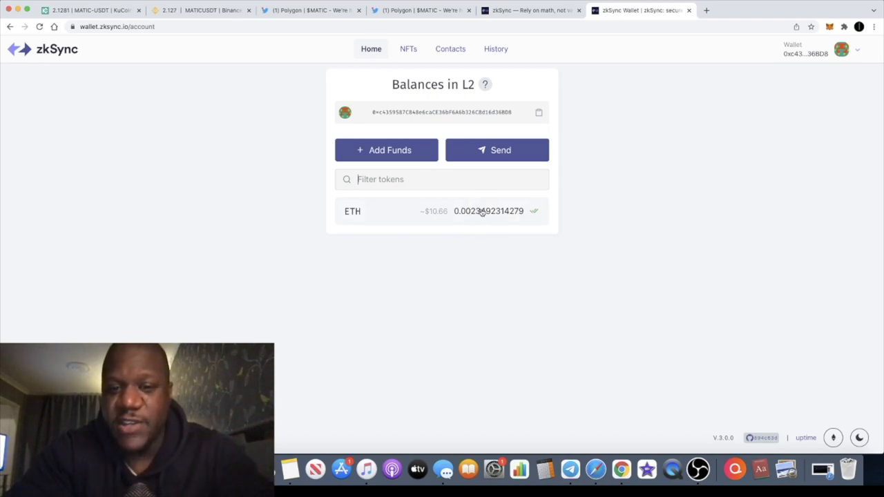
mouse_move(513, 205)
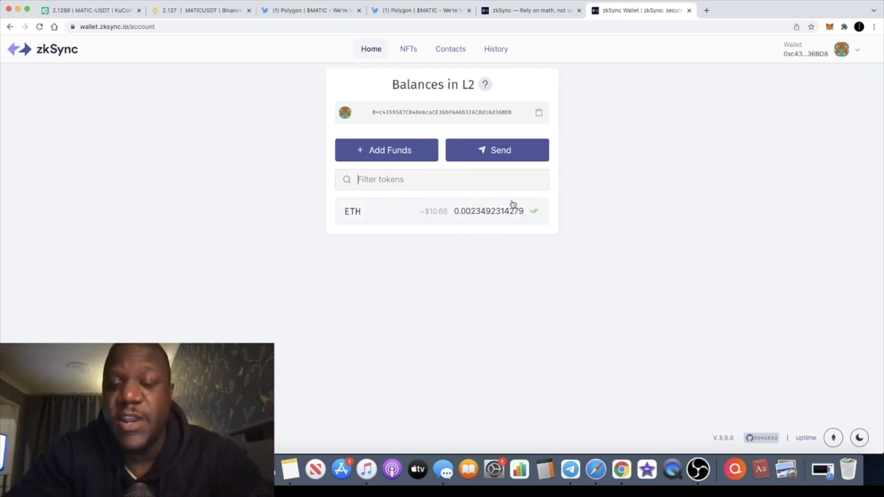